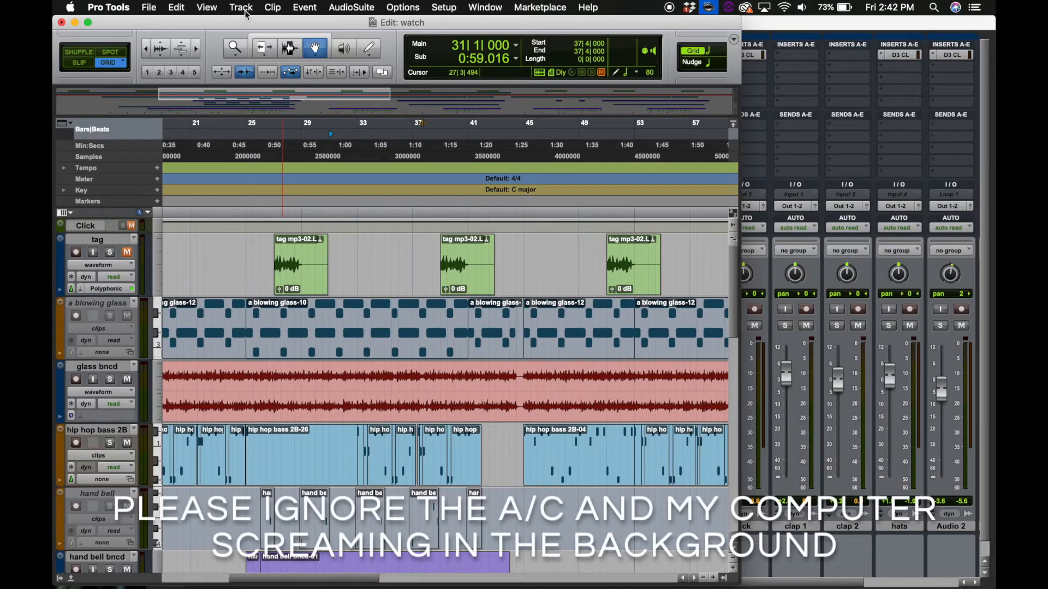
Create a new mono Aux Input track from the Track > New dialog
left_click(240, 7)
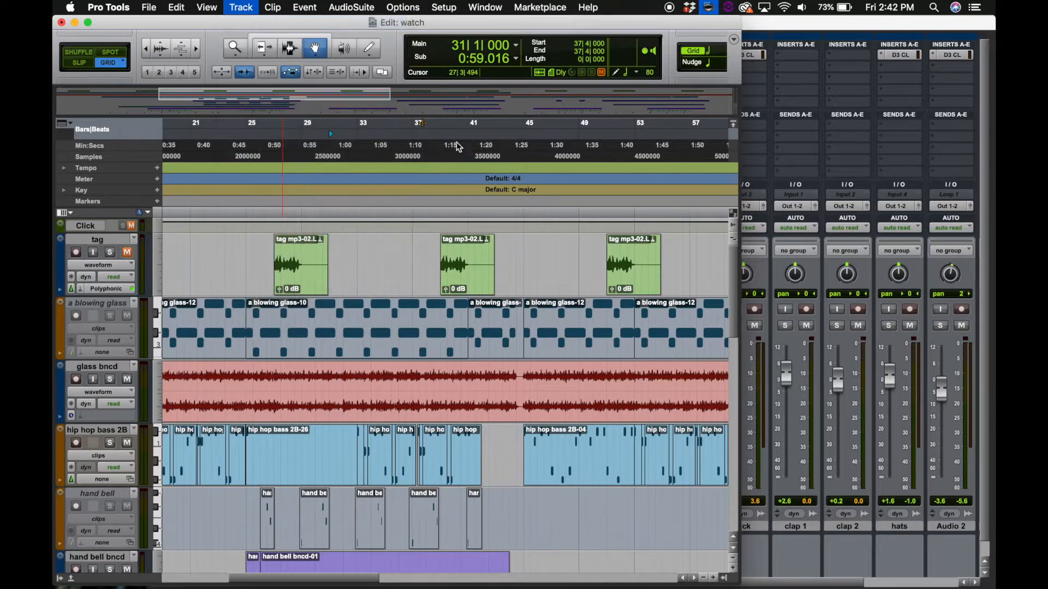
left_click(240, 7)
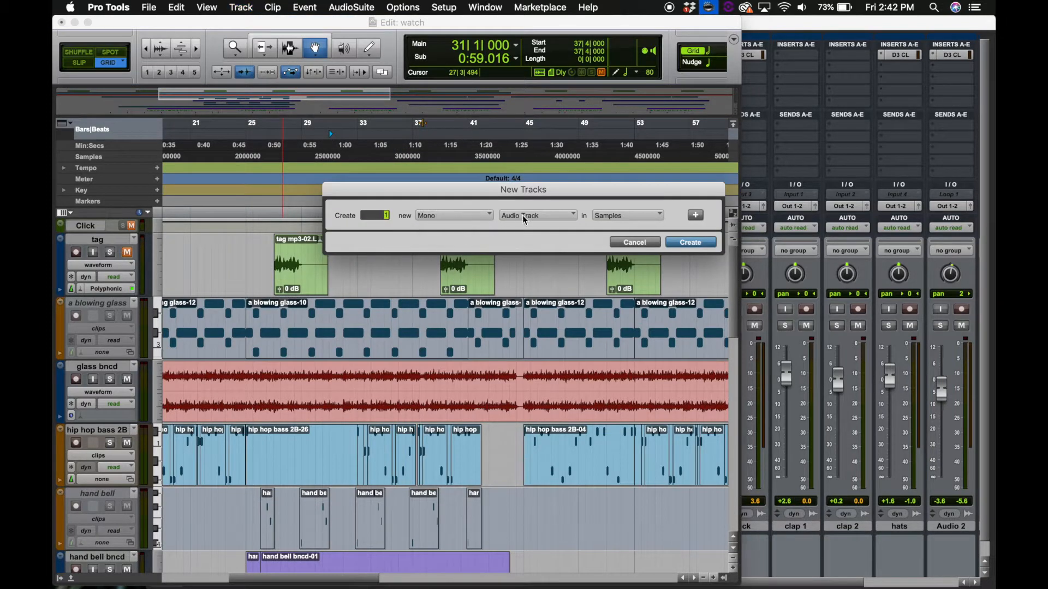
left_click(537, 215)
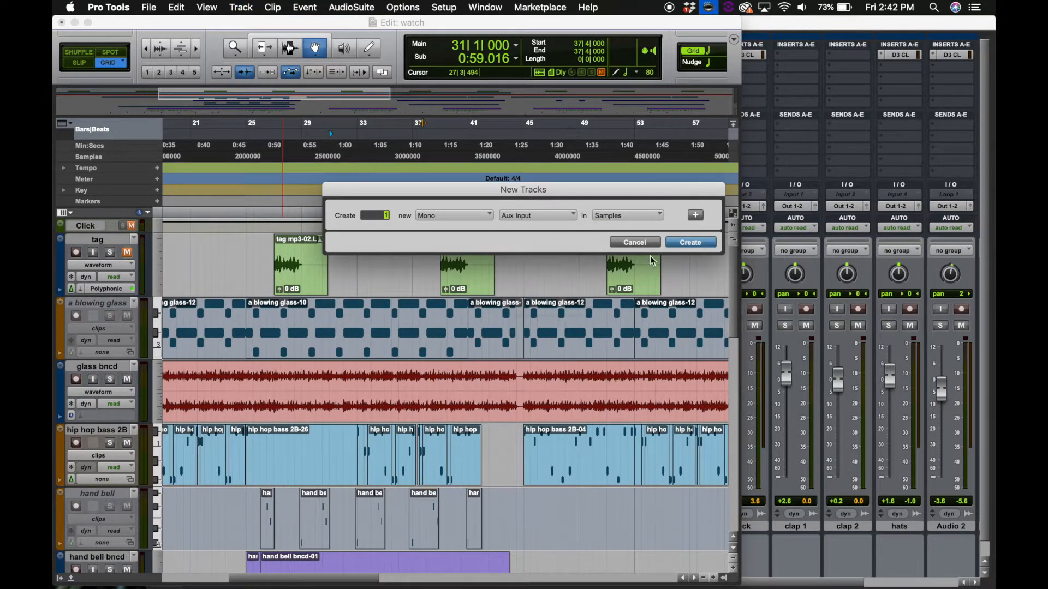
left_click(690, 242)
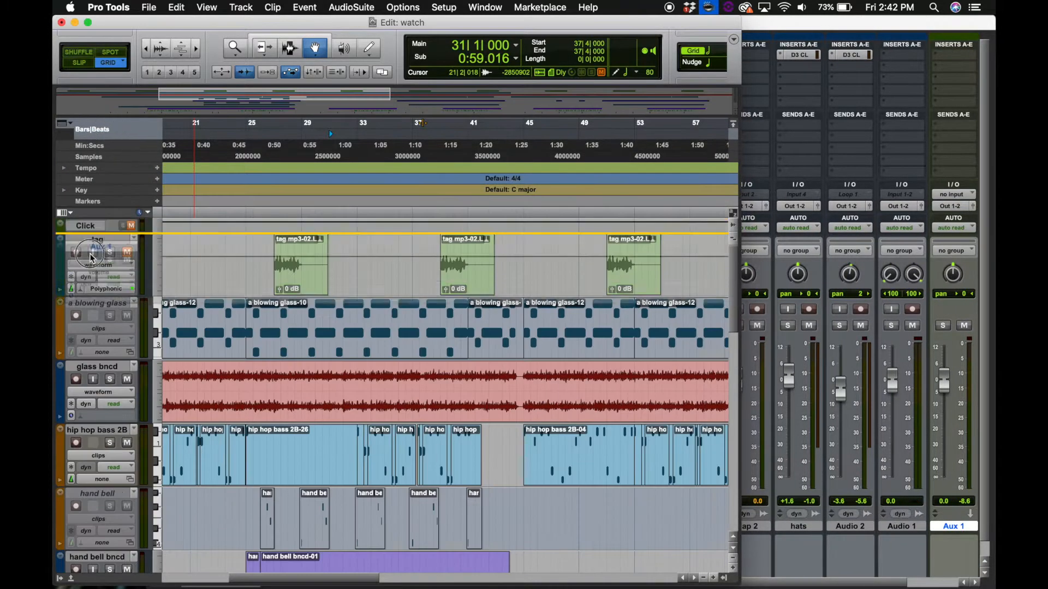
Rename the new Aux 1 track to 'whooshie'
double_click(97, 239)
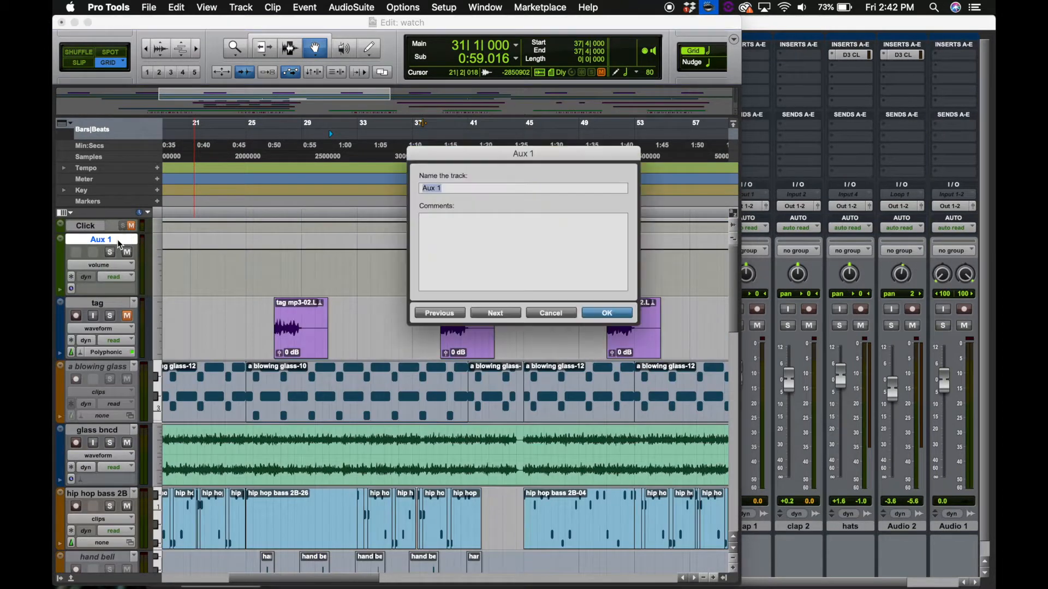
type("whoooshie")
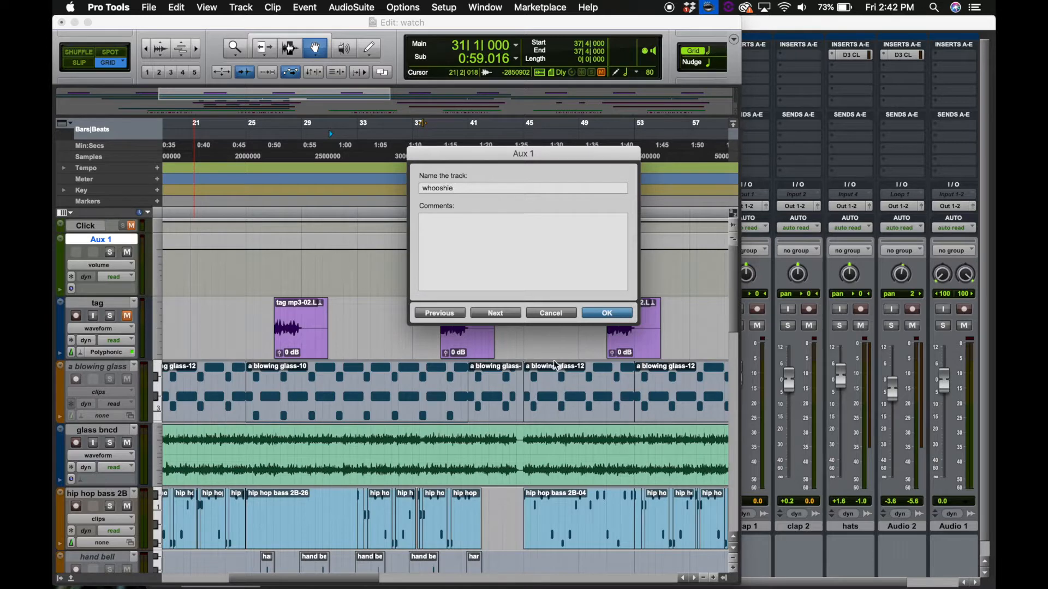
left_click(605, 312)
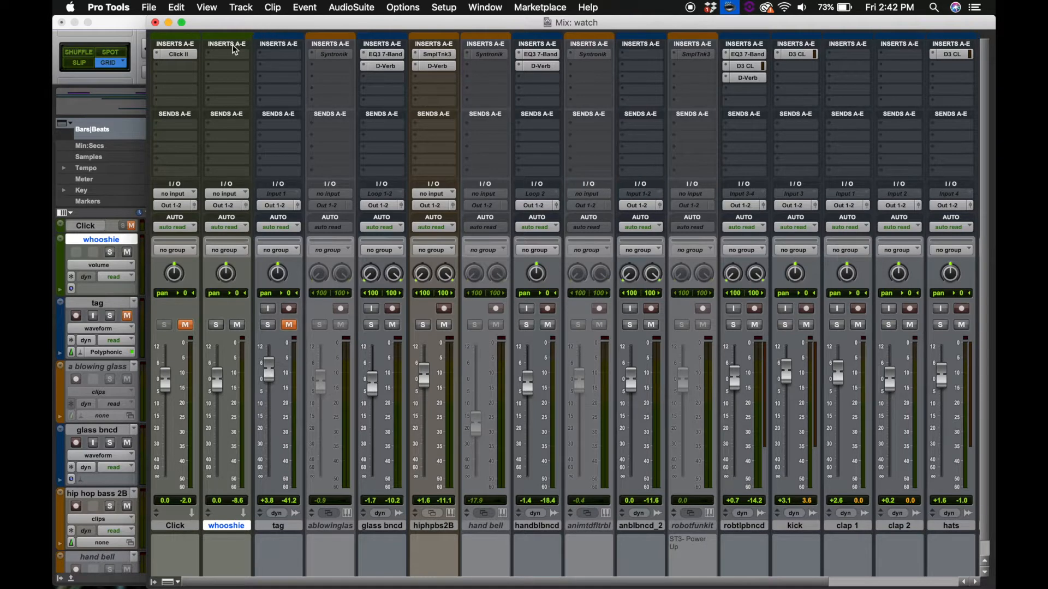
Insert a Signal Generator set to White Noise and drop the whooshie fader to about -19.8 dB
left_click(227, 44)
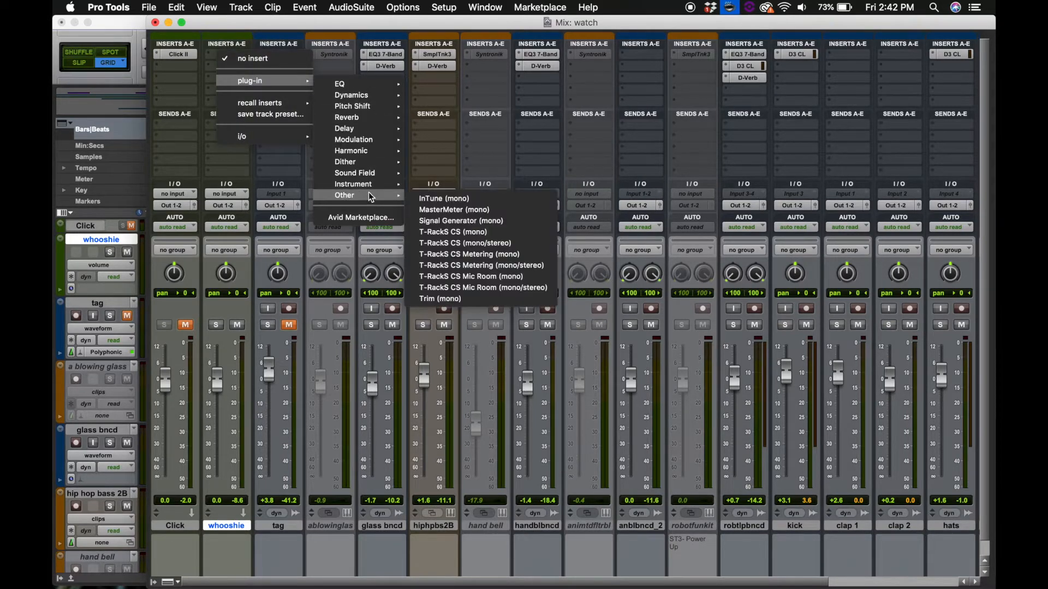
mouse_move(459, 220)
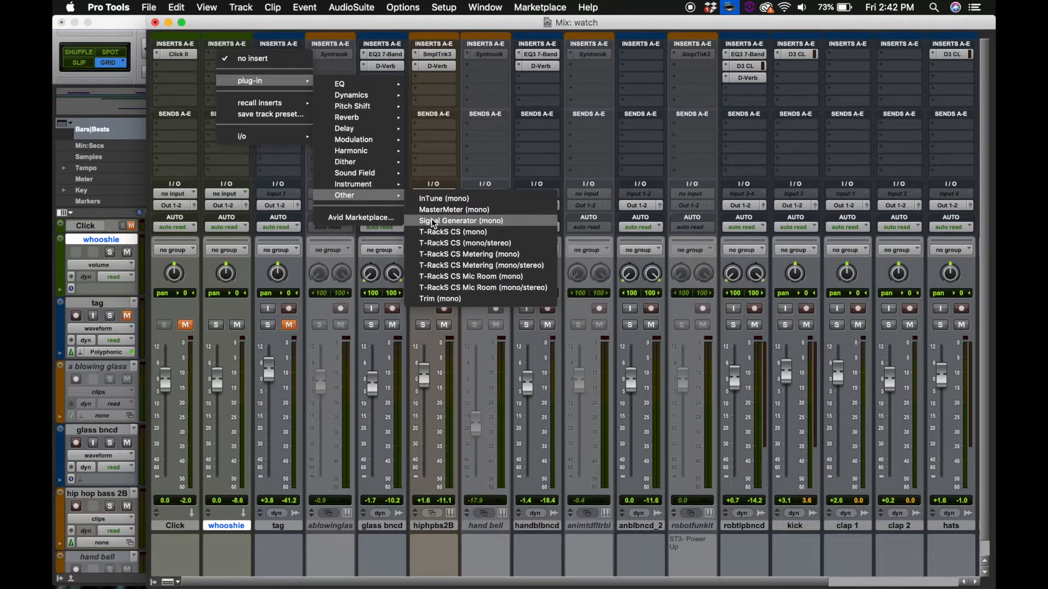
left_click(460, 220)
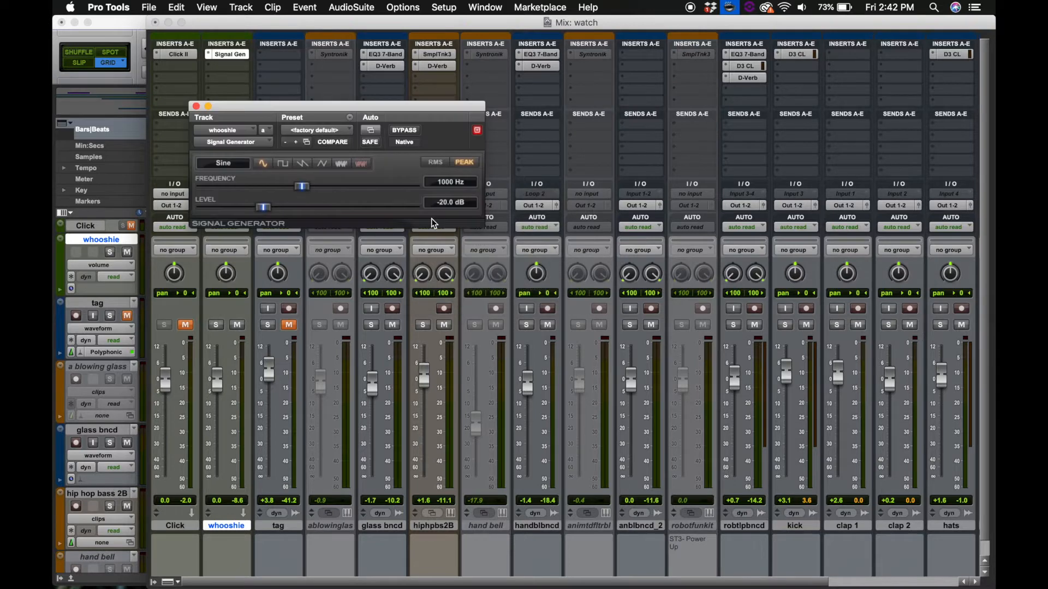
left_click(341, 163)
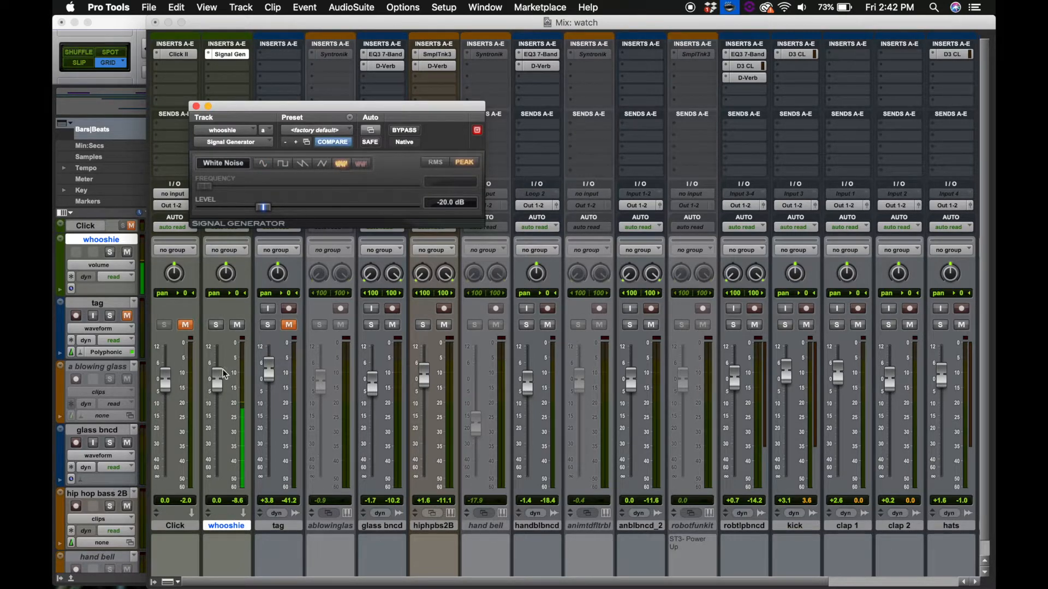
left_click_drag(217, 372, 217, 421)
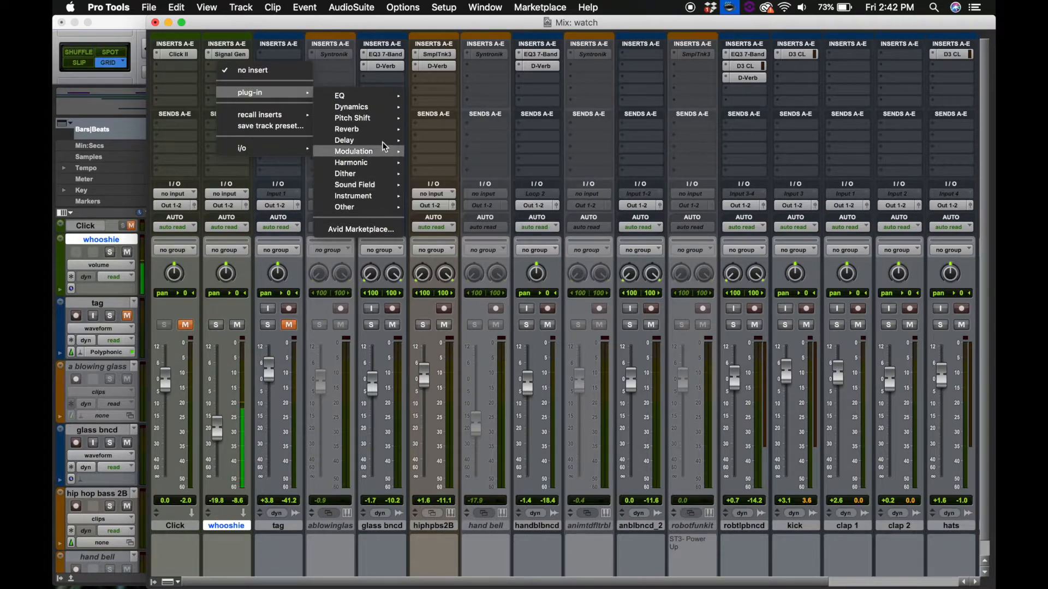
mouse_move(339, 96)
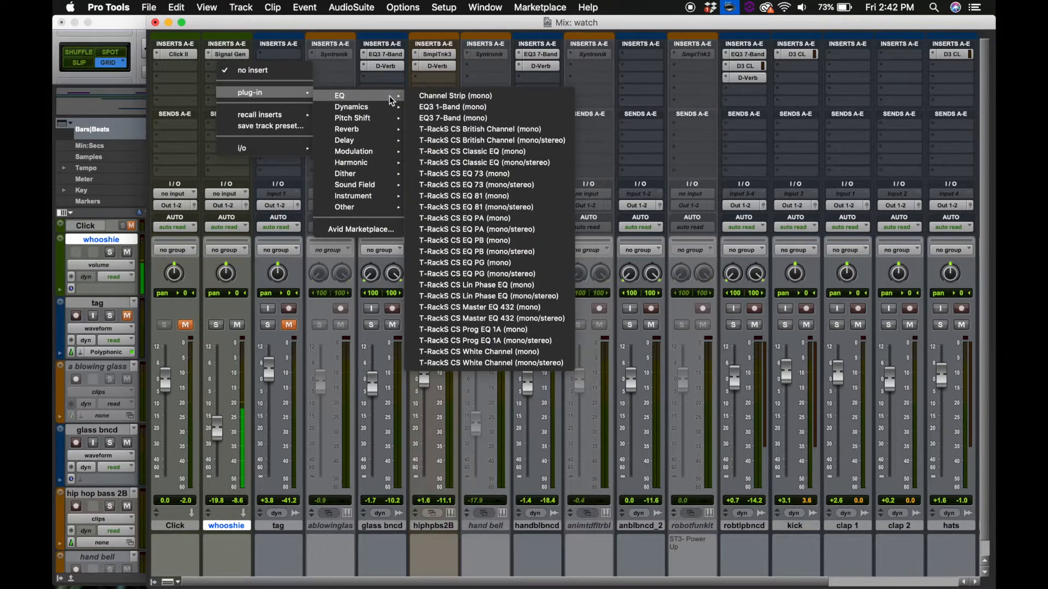
Insert EQ3 7-Band on whooshie, cutting the low mids and boosting the high bands
left_click(452, 107)
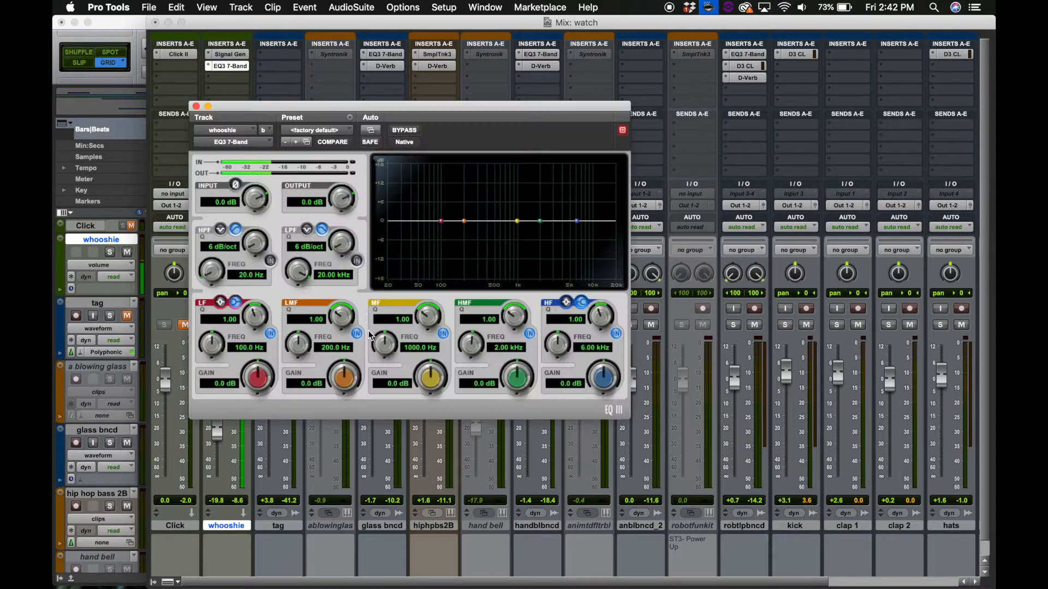
left_click(270, 261)
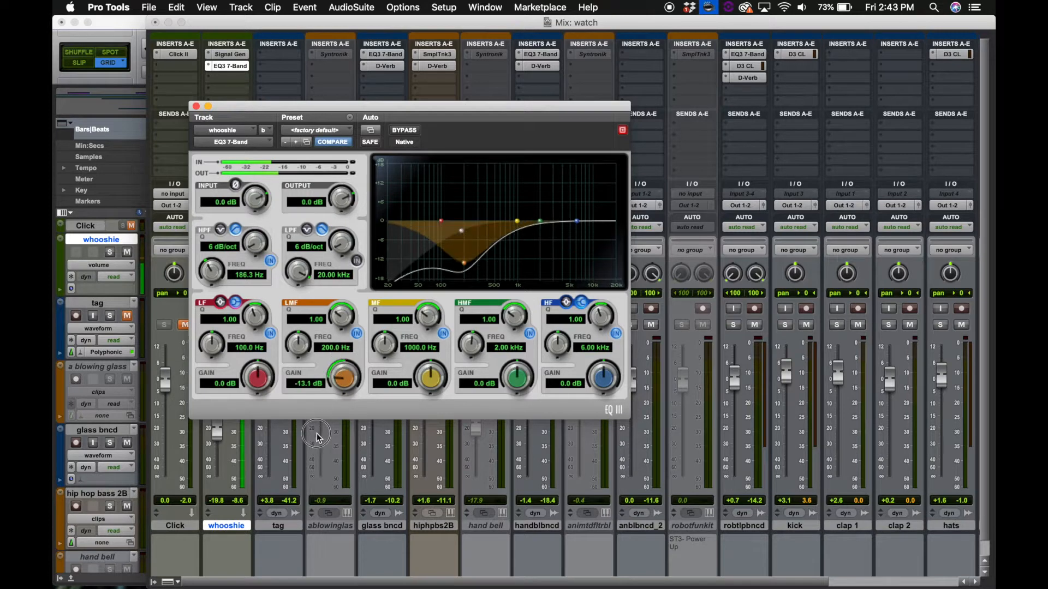
left_click_drag(515, 374, 515, 350)
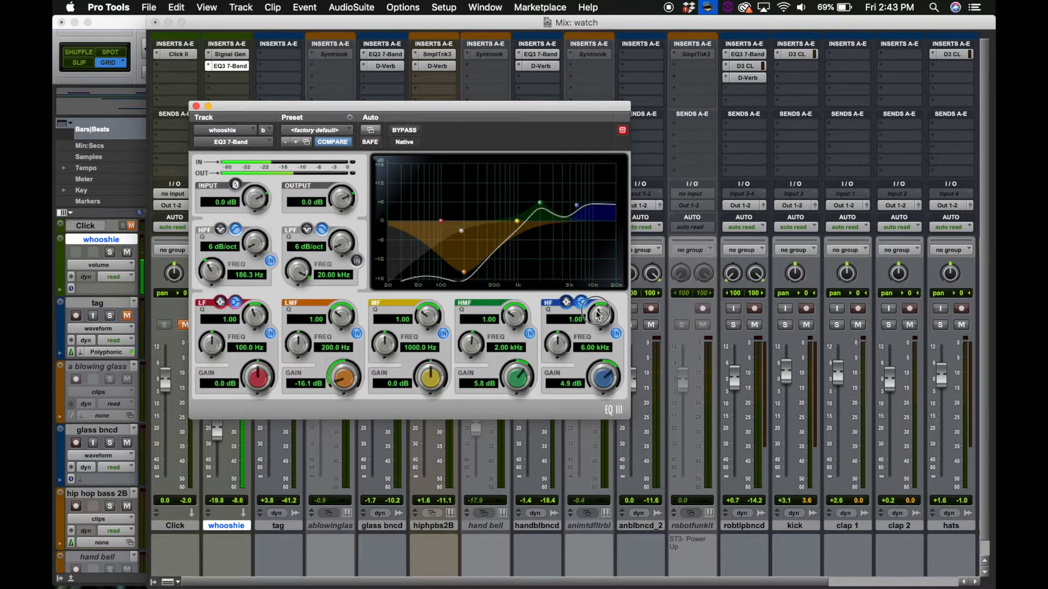
left_click_drag(599, 314, 595, 311)
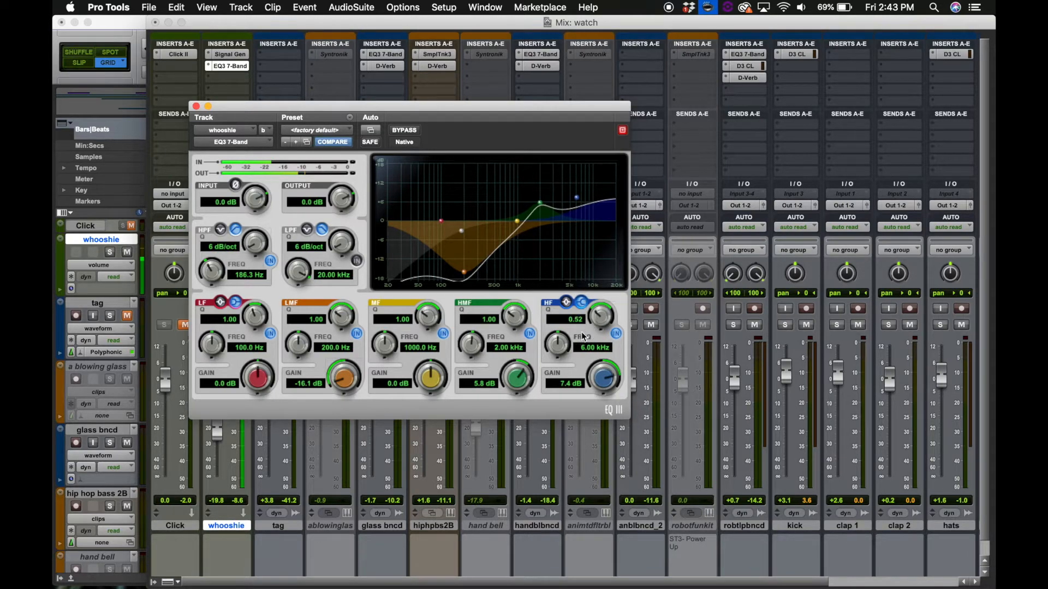
left_click(230, 65)
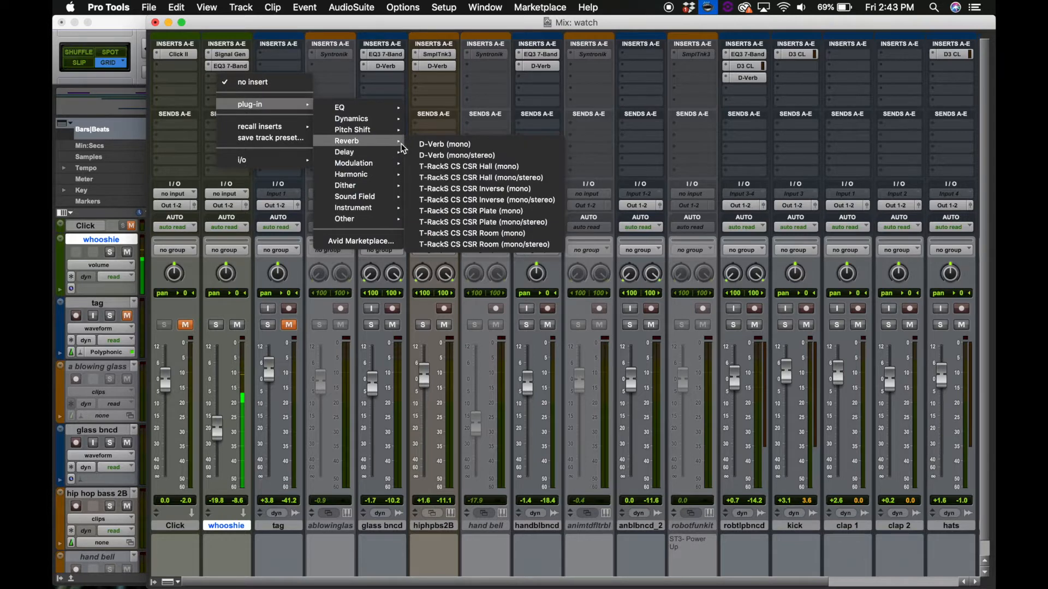
Insert mono D-Verb on Hall with input gain at 0 dB, then close the plug-in window
left_click(444, 144)
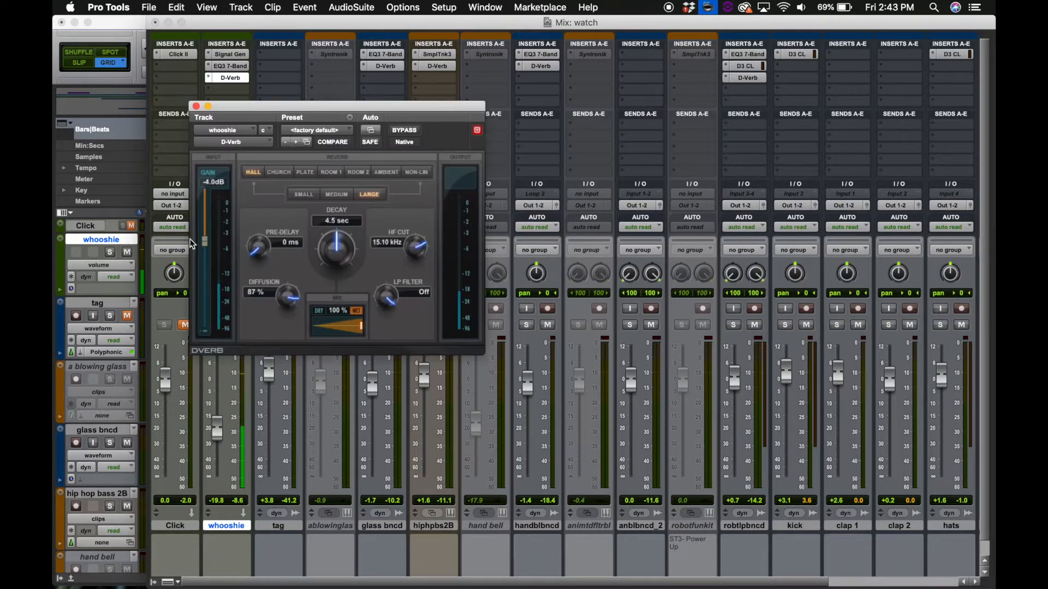
left_click_drag(206, 240, 206, 187)
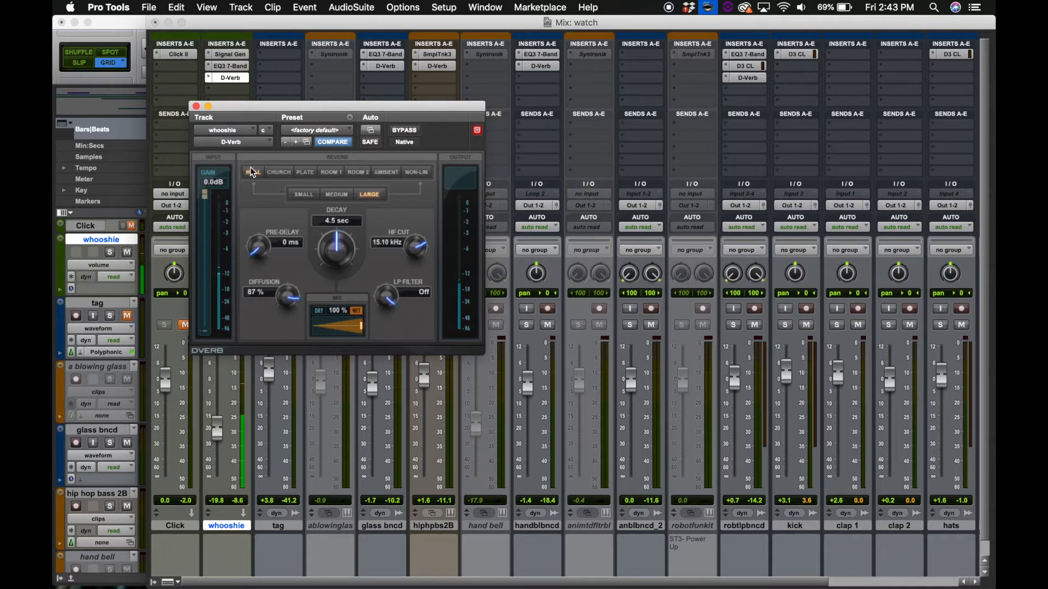
left_click(253, 172)
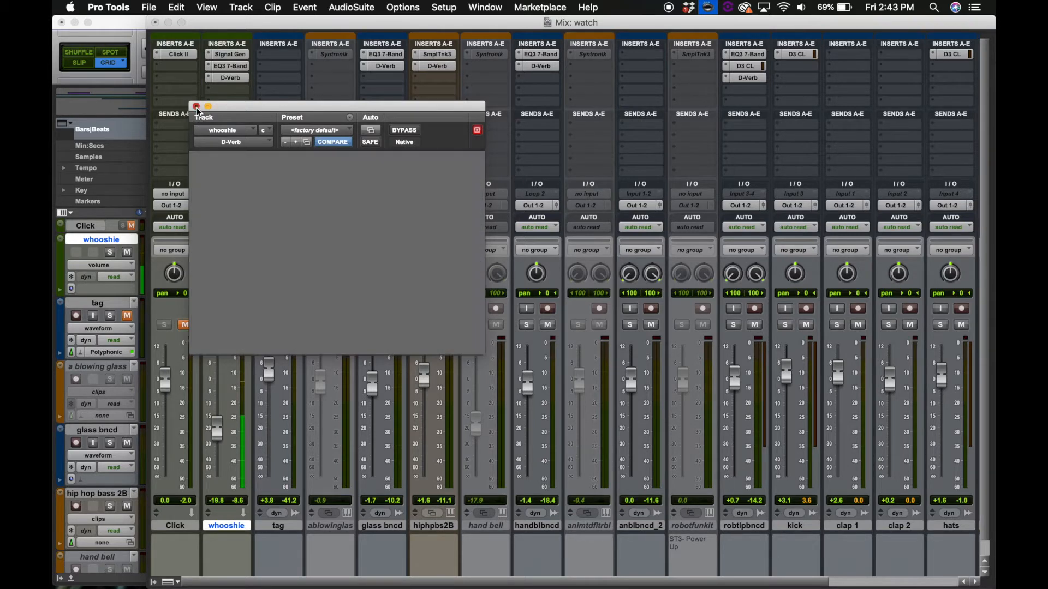
left_click(196, 107)
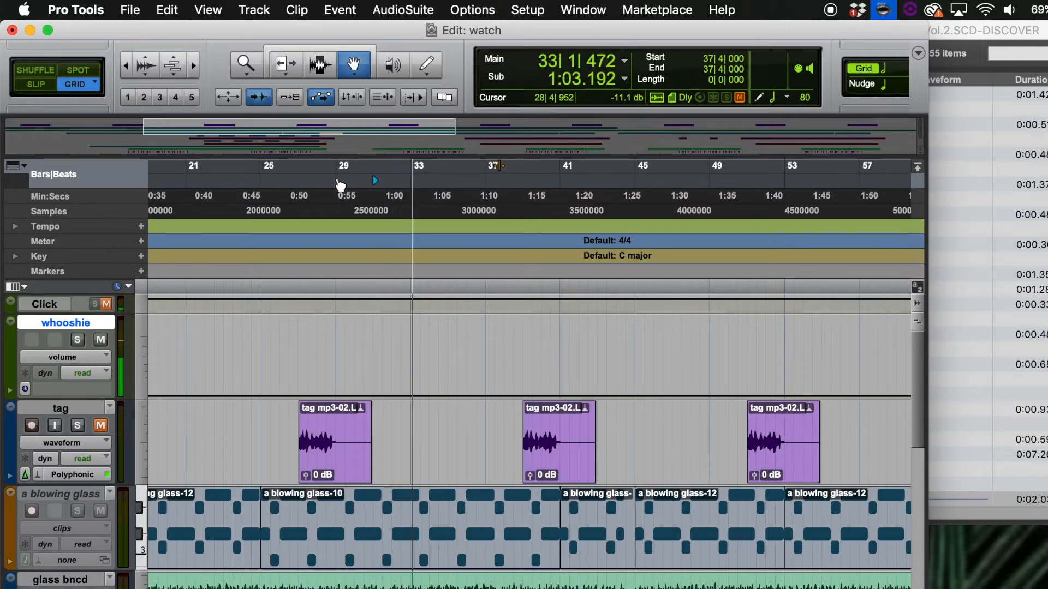
Set playback to bar 29 and raise whooshie's volume breakpoint at bar 33 into a swell
left_click(335, 181)
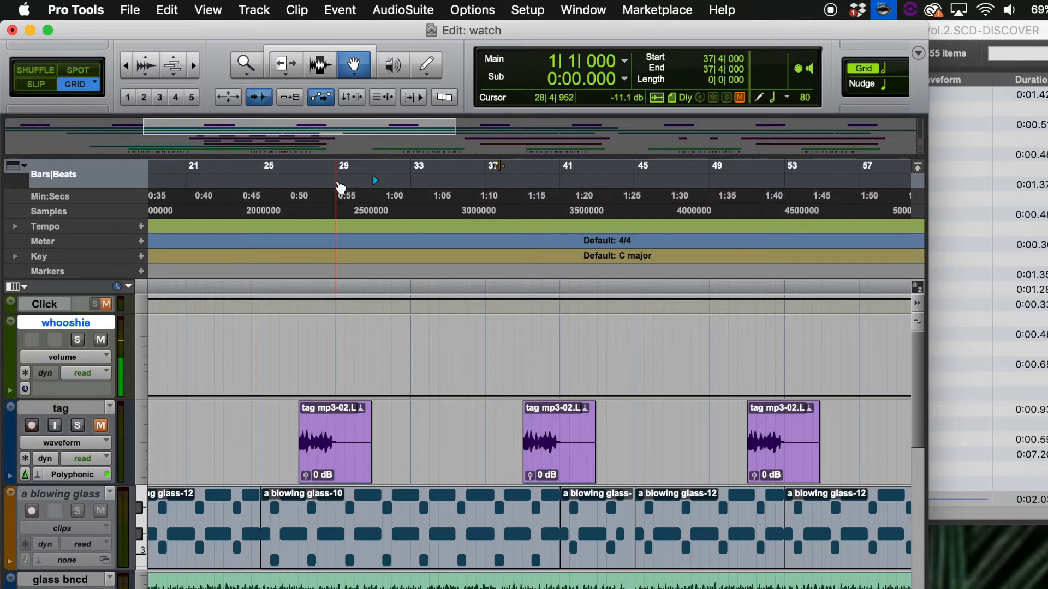
left_click(344, 180)
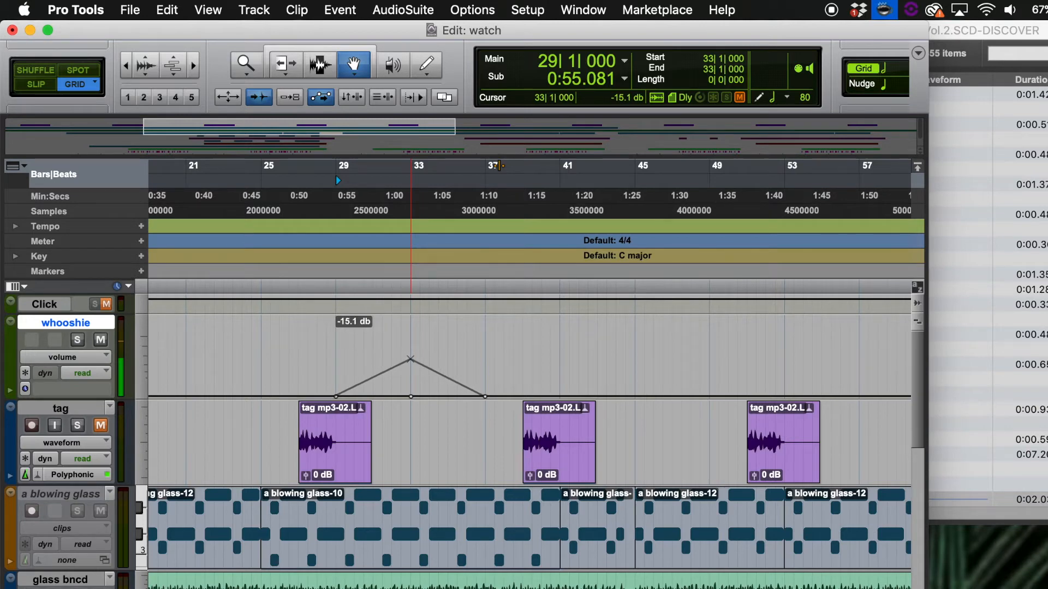
left_click_drag(410, 359, 411, 356)
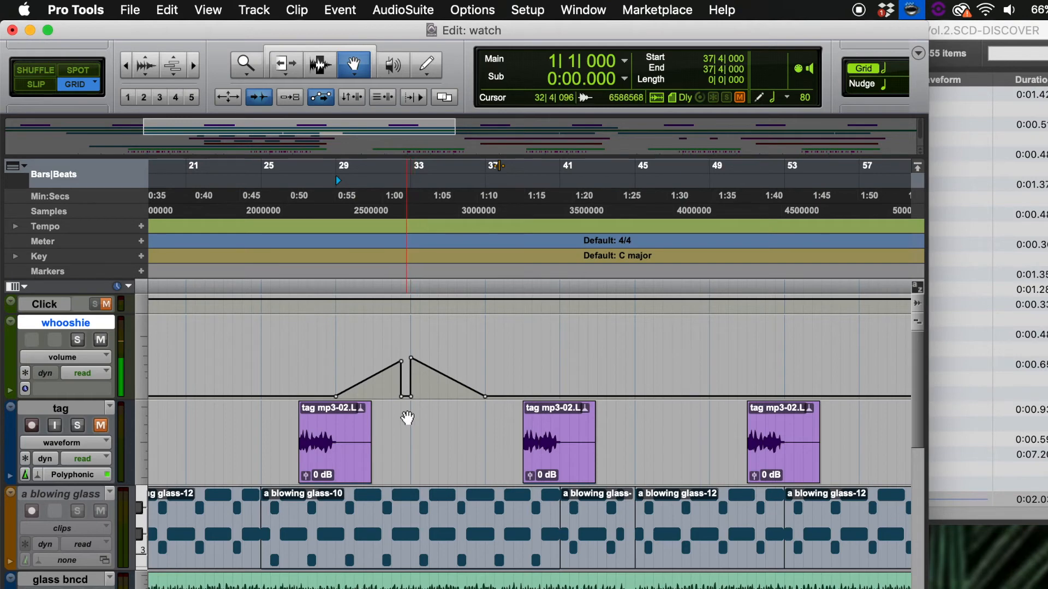
Move the playback position to just before bar 33 to audition the dip
left_click(394, 187)
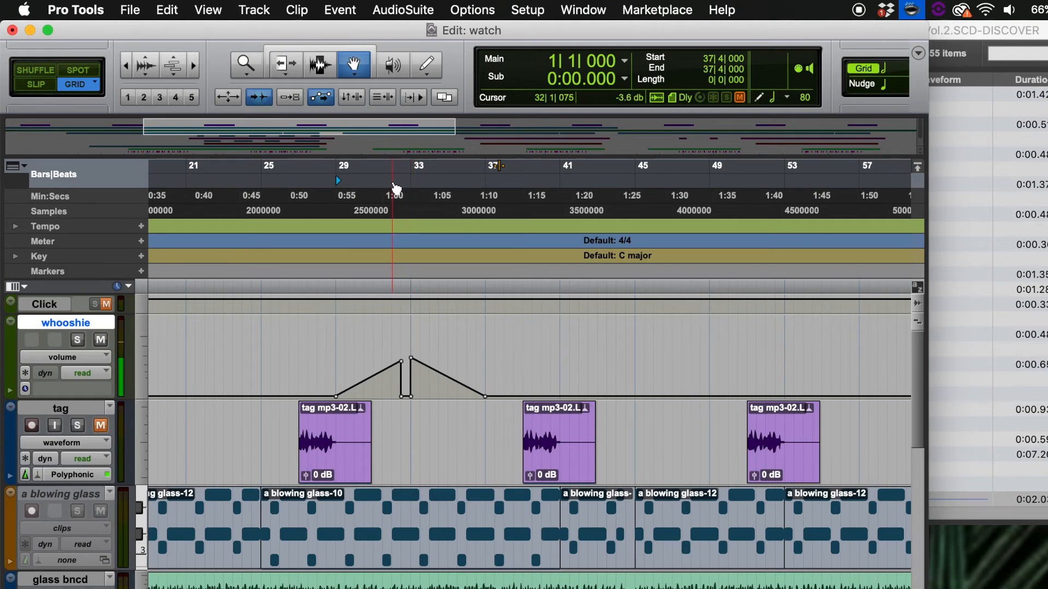